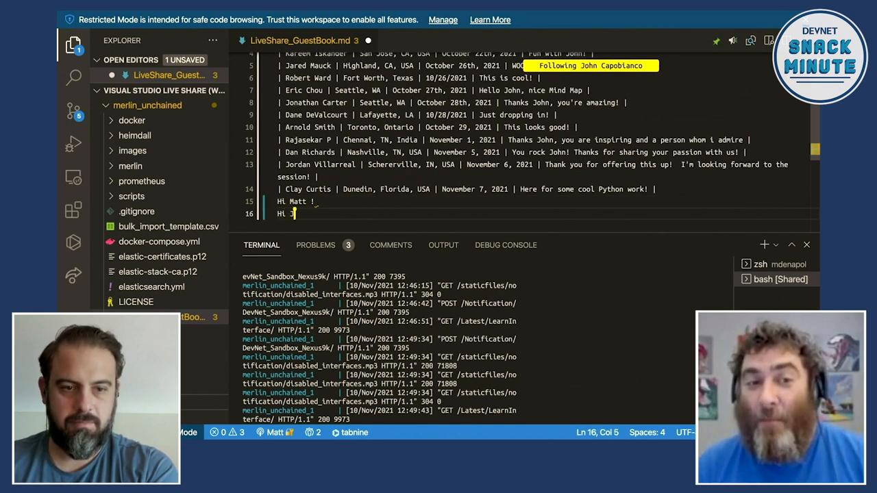
pyautogui.write('ohn!')
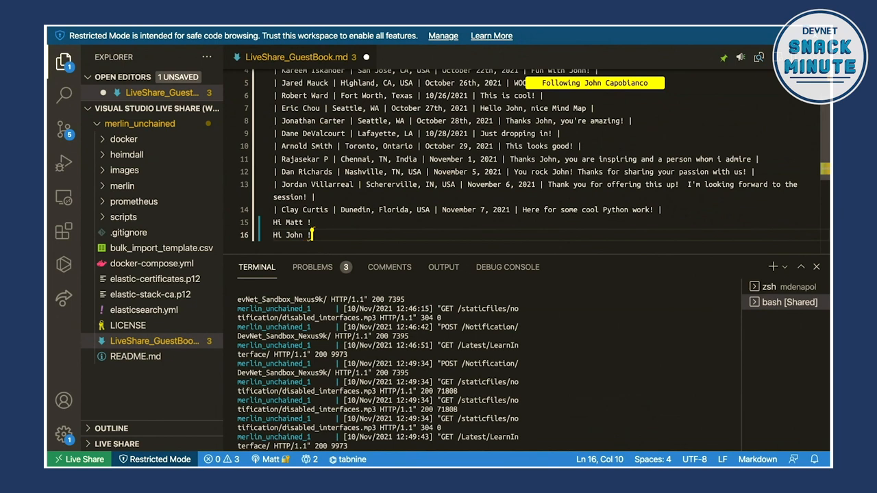
pyautogui.press('Return')
pyautogui.write('| ')
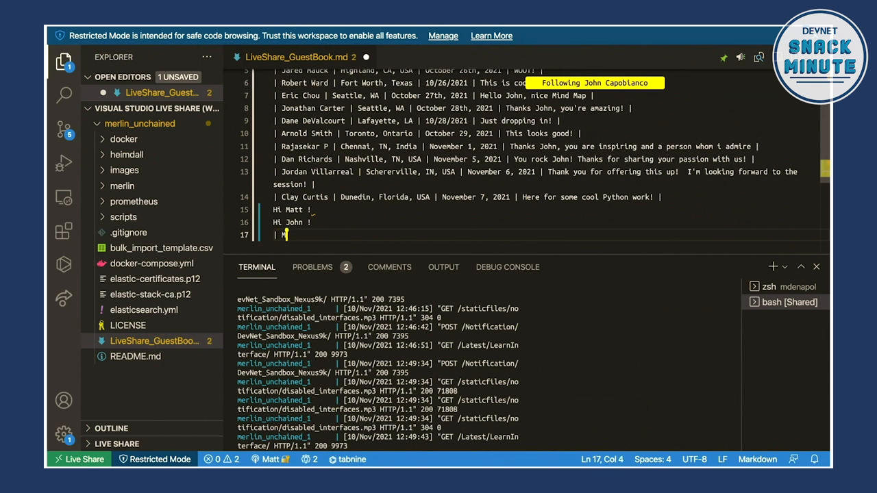
pyautogui.write('Matthew De')
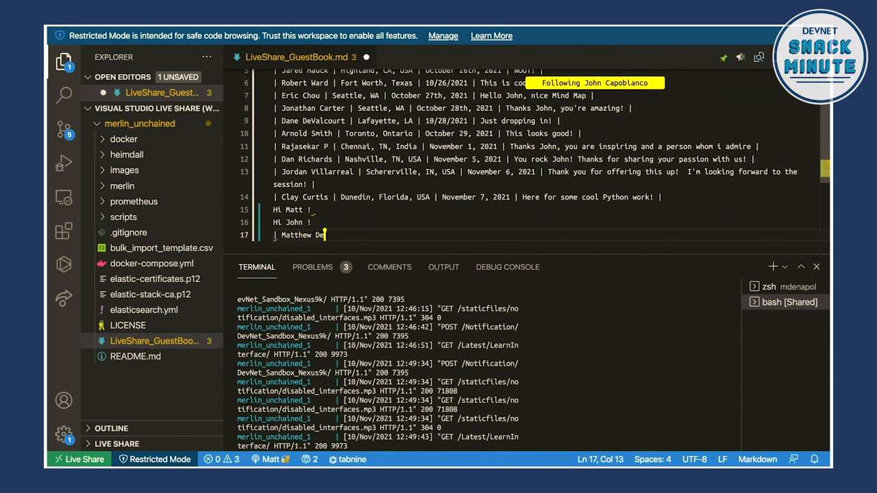
pyautogui.write('Napoli |')
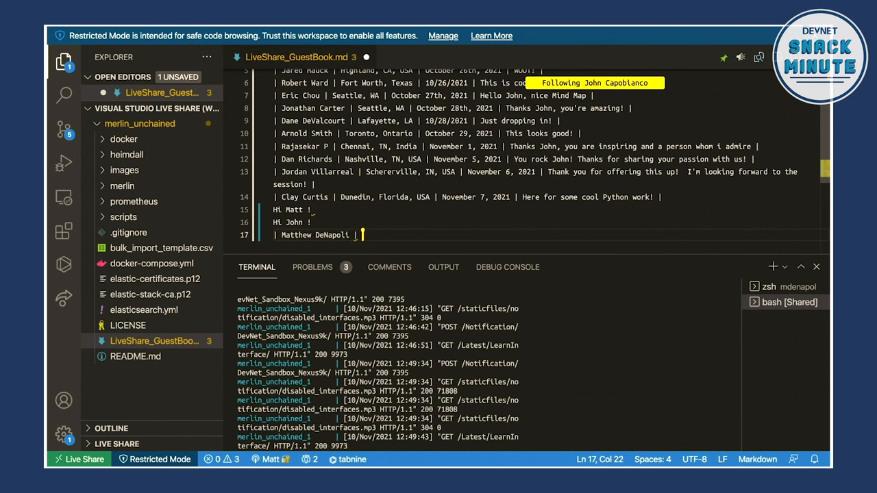
# Step: Fill the row's location as Cleveland, OH, USA and date as November 10, 2021
pyautogui.write('Clevela')
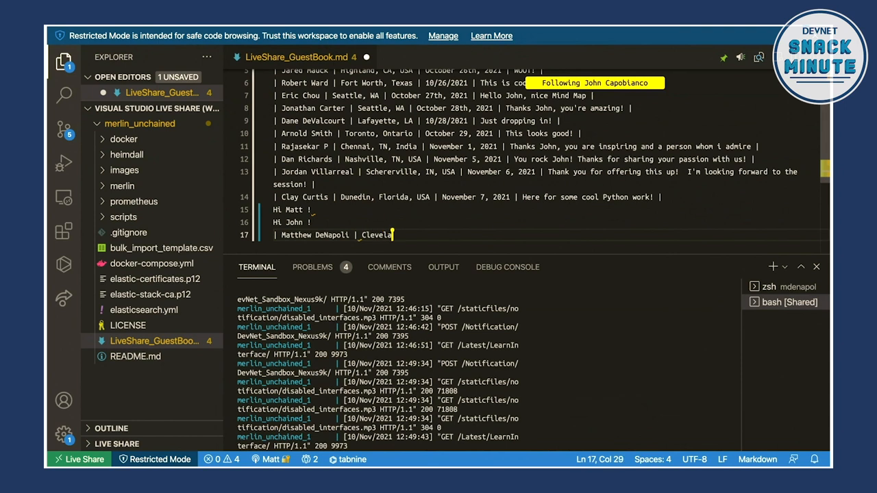
pyautogui.write('nd, OH, USA')
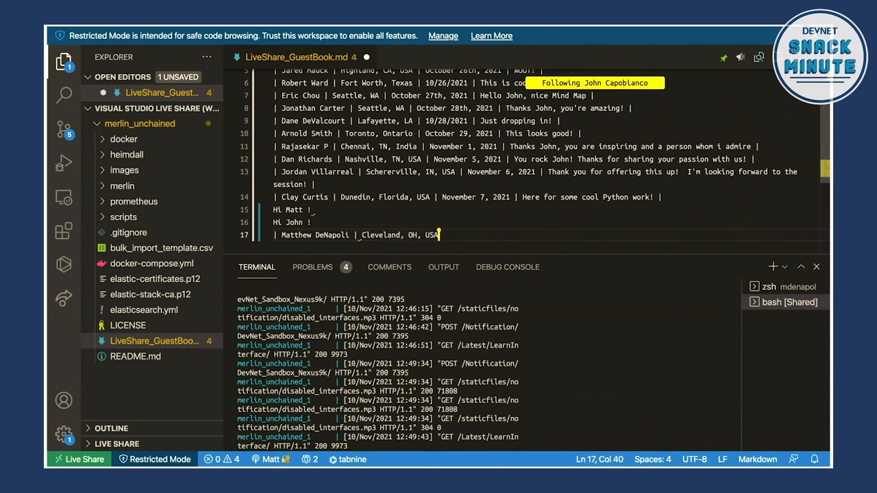
pyautogui.write('| Nove')
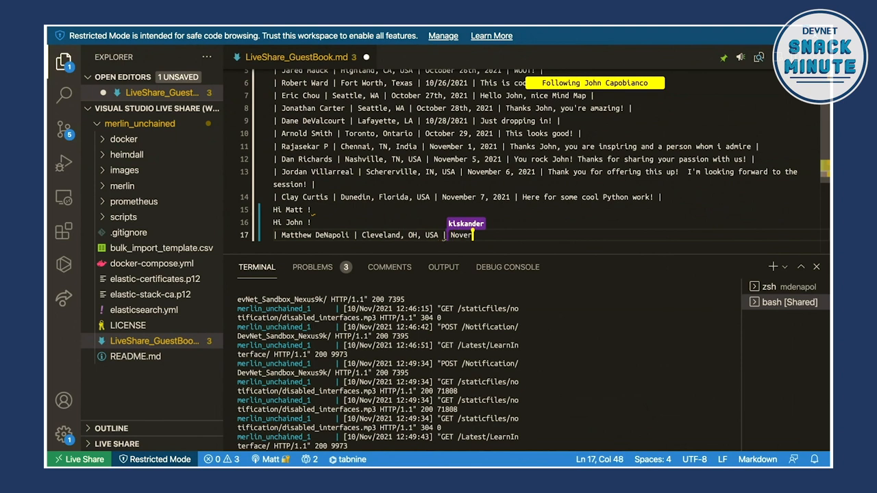
pyautogui.write('mber')
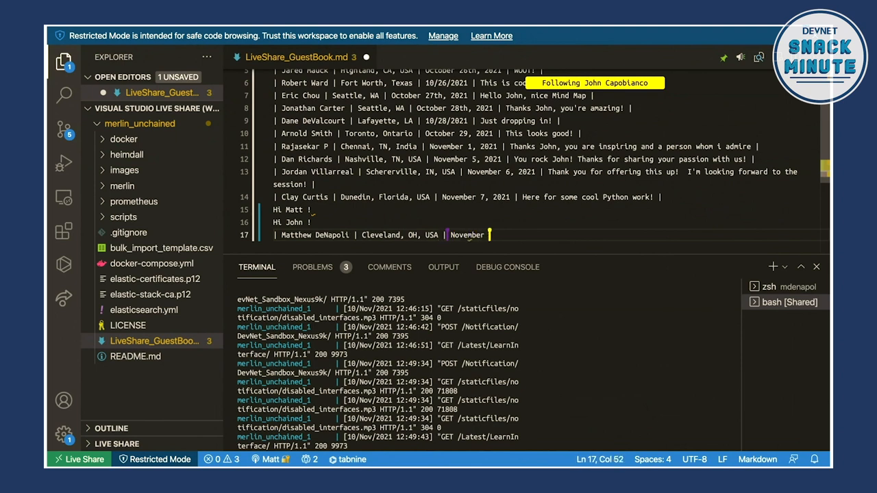
pyautogui.write('10')
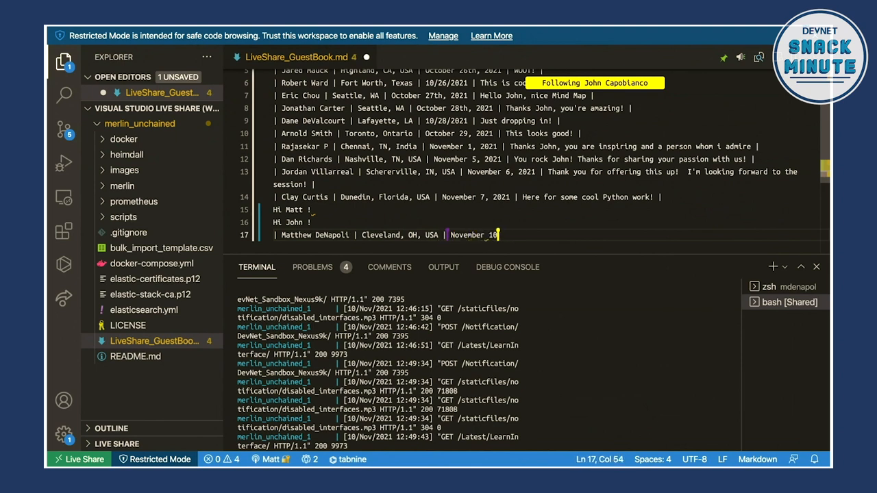
pyautogui.write(', 2021')
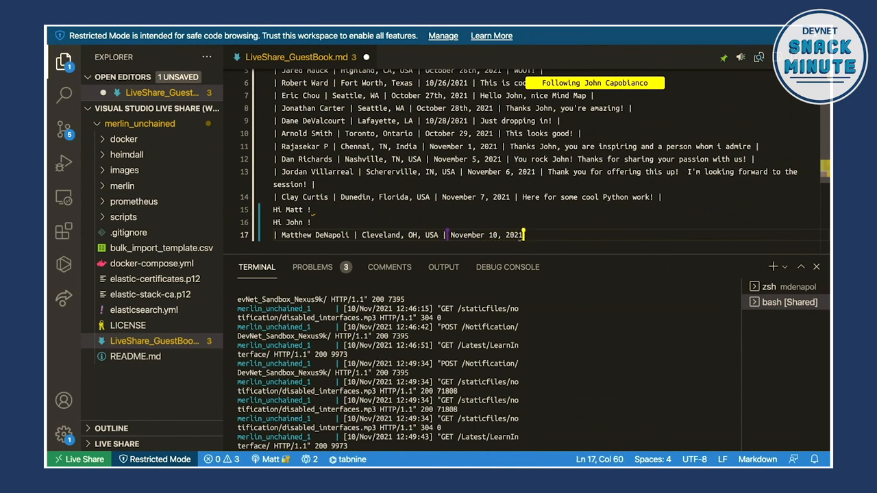
pyautogui.press('Backspace')
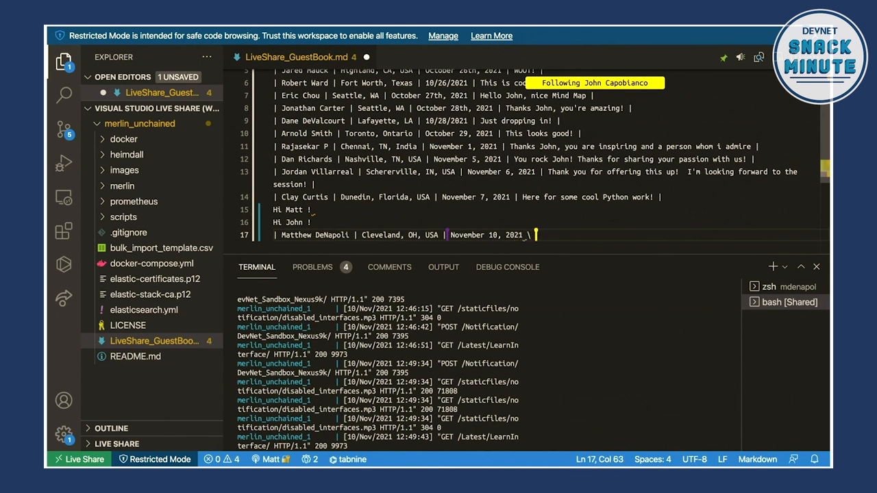
# Step: Add the comment 'Just snackin'' to Matthew DeNapoli's row and start editing the greeting lines
pyautogui.write('Just snakin')
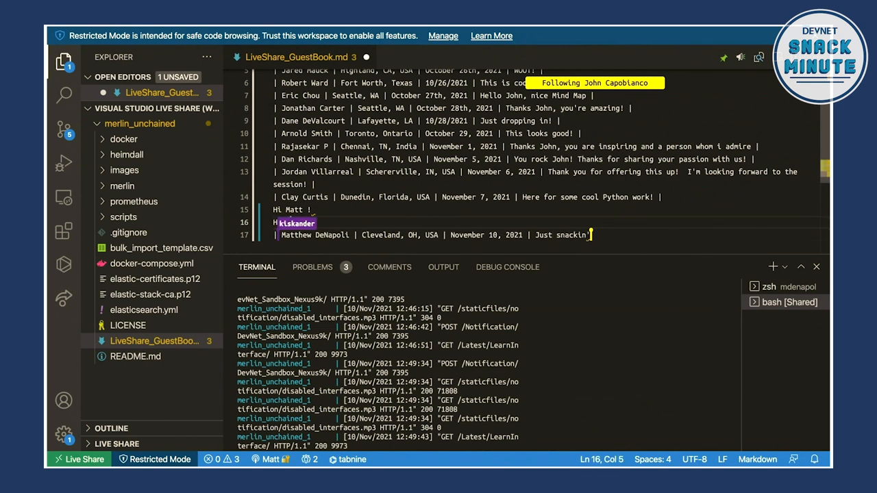
pyautogui.write('Kreete bt')
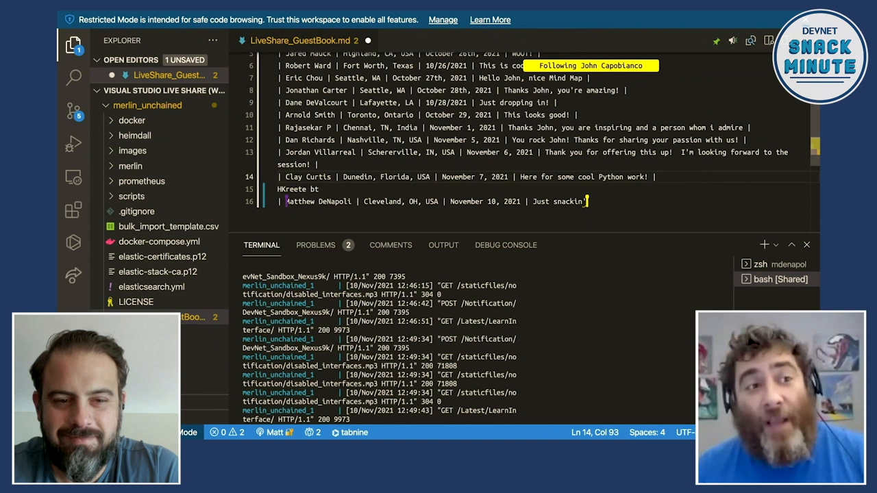
pyautogui.press('BackSpace')
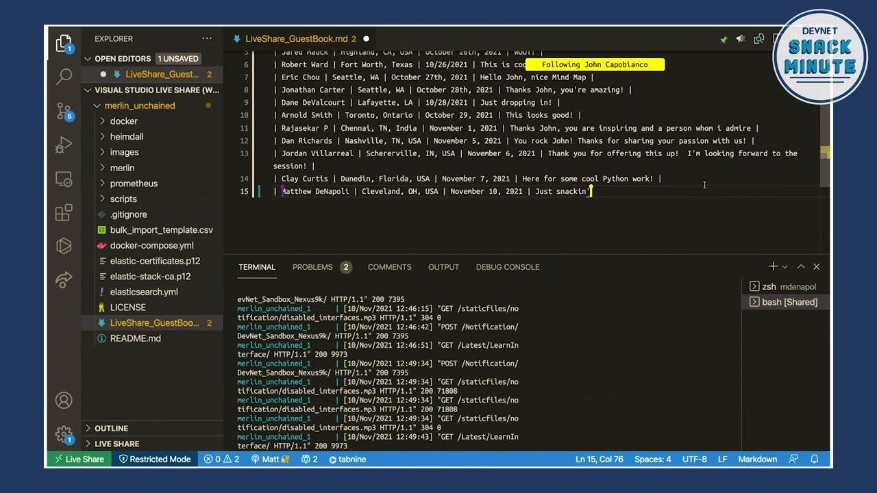
pyautogui.scroll(3)
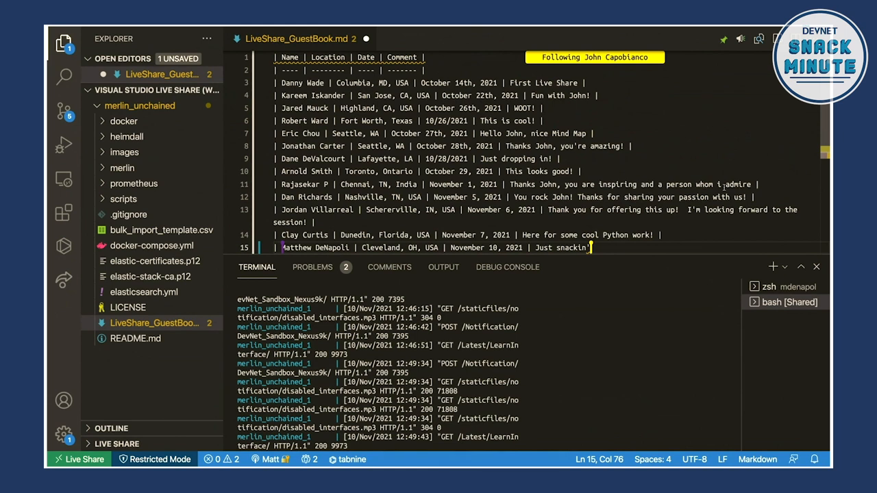
pyautogui.click(600, 95)
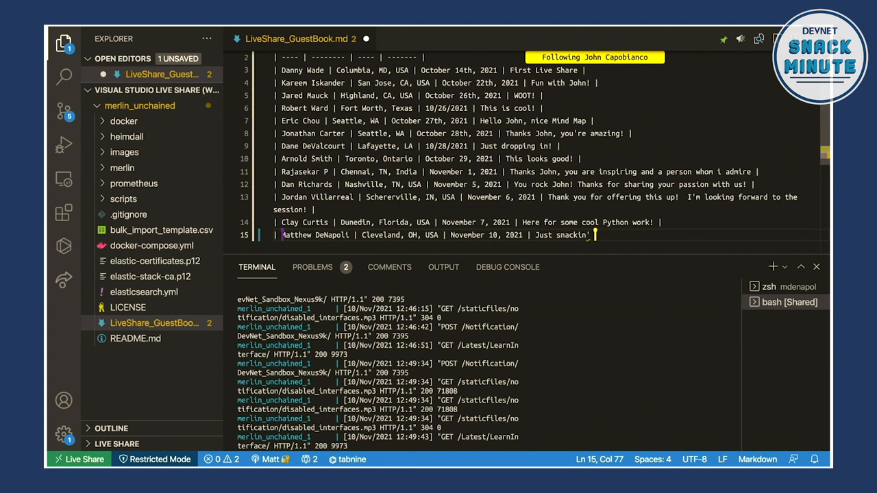
# Step: List the home directory contents with ls in your local zsh terminal
pyautogui.write('_')
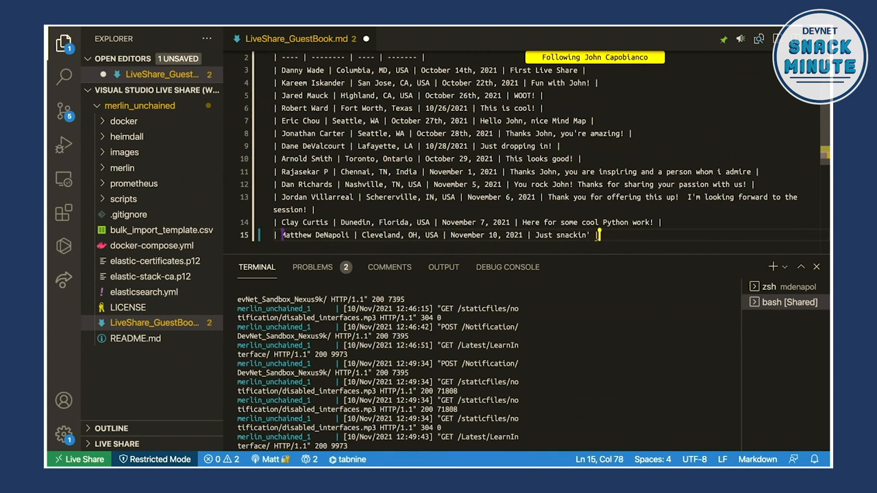
pyautogui.press('Left')
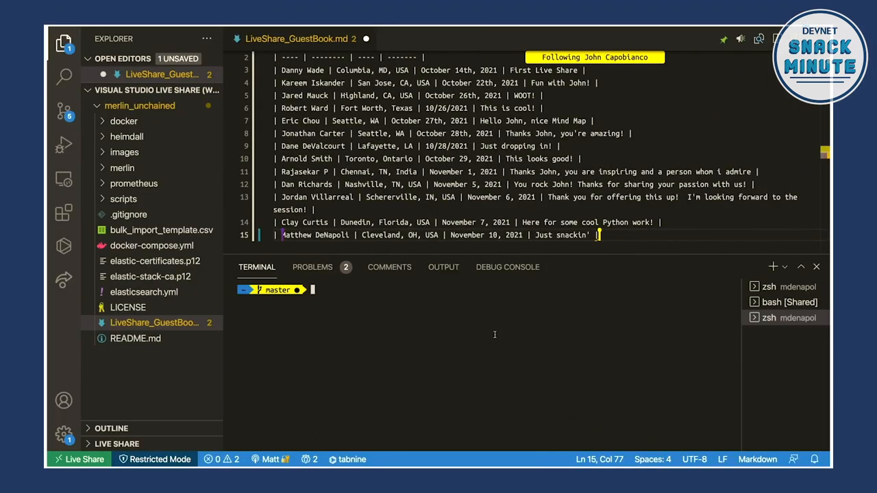
pyautogui.write('ls')
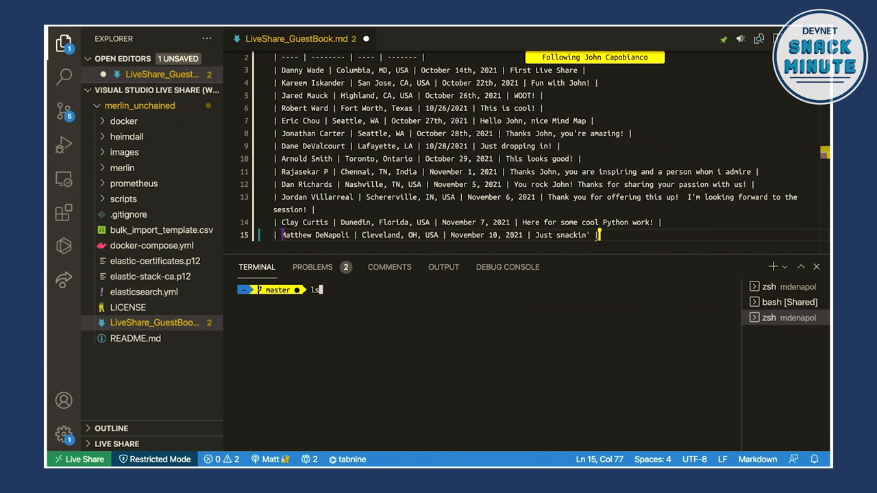
pyautogui.press('Return')
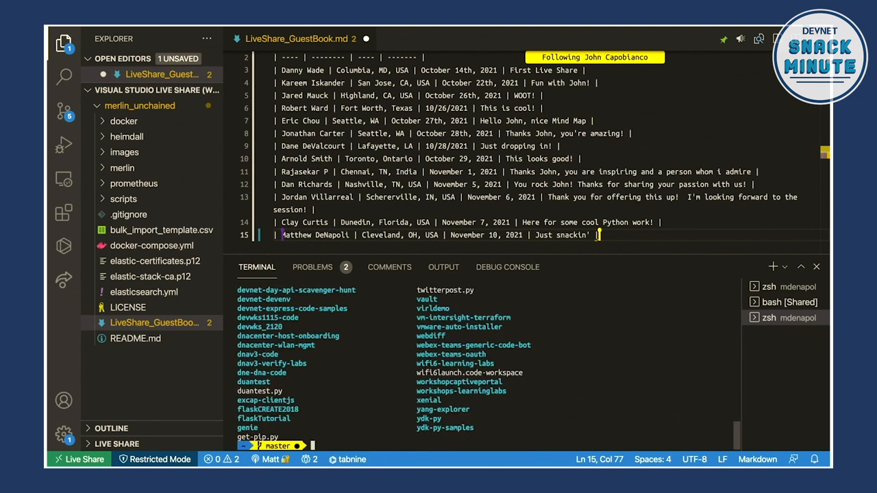
# Step: Try cd merlin_unchained, which fails with no such directory, then run ls again
pyautogui.write('cd merlin_uncha')
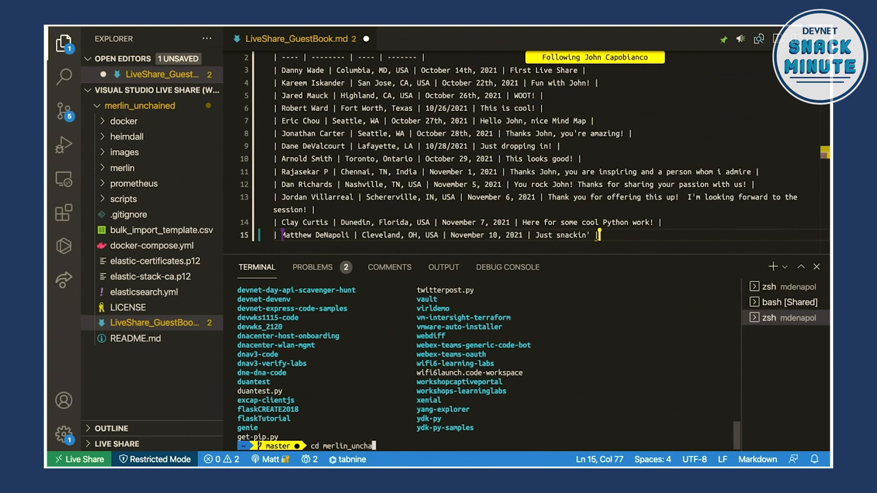
pyautogui.press('Return')
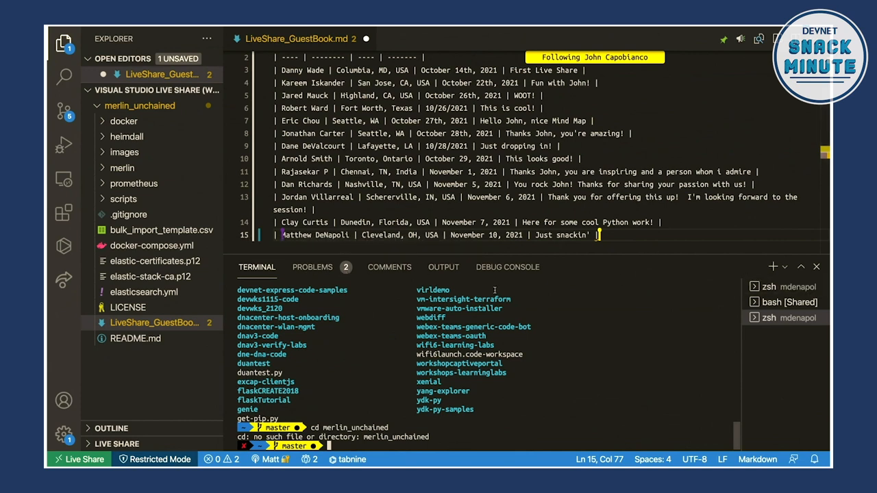
pyautogui.moveTo(685, 285)
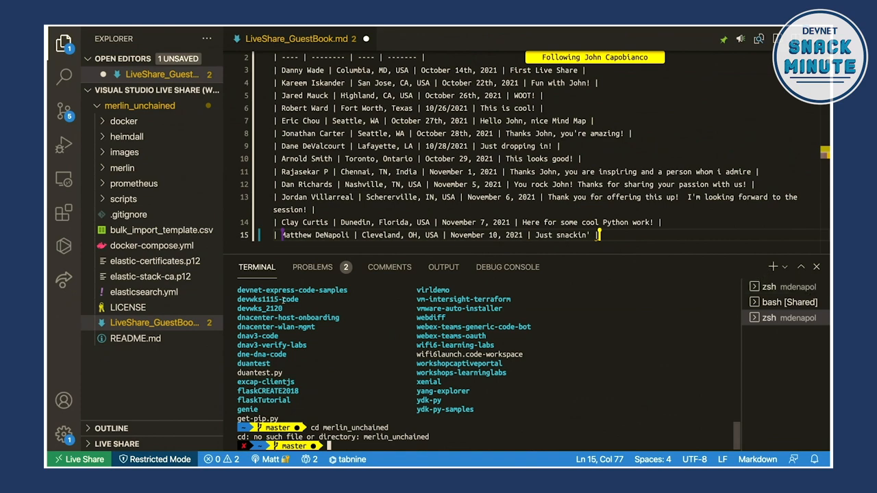
pyautogui.write('ls')
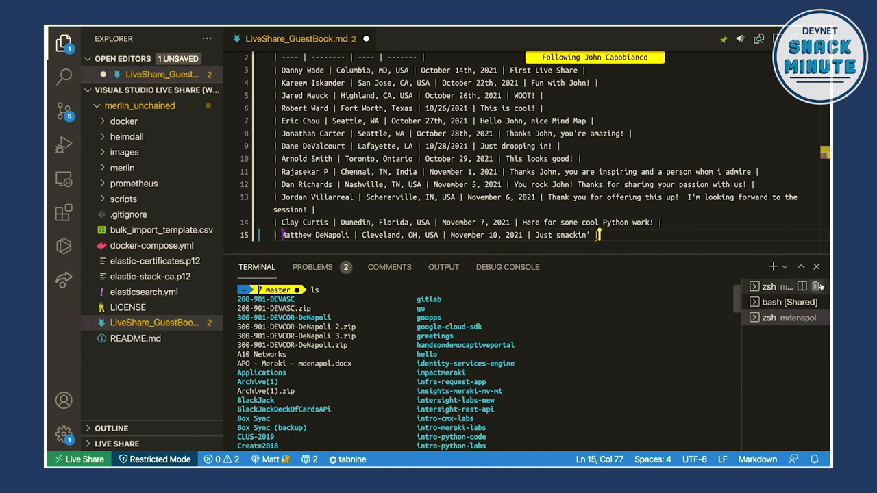
# Step: Select the bash [Shared] terminal to show the host's merlin_unchained container logs beside zsh
pyautogui.click(784, 302)
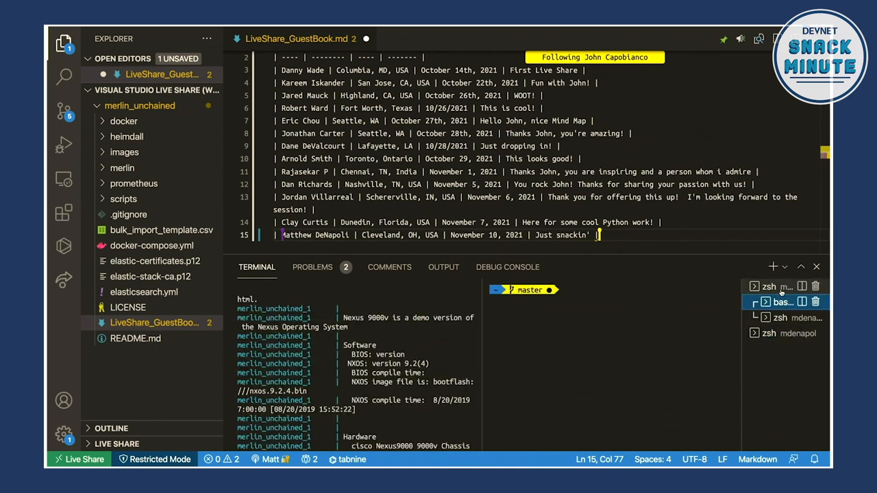
pyautogui.click(781, 303)
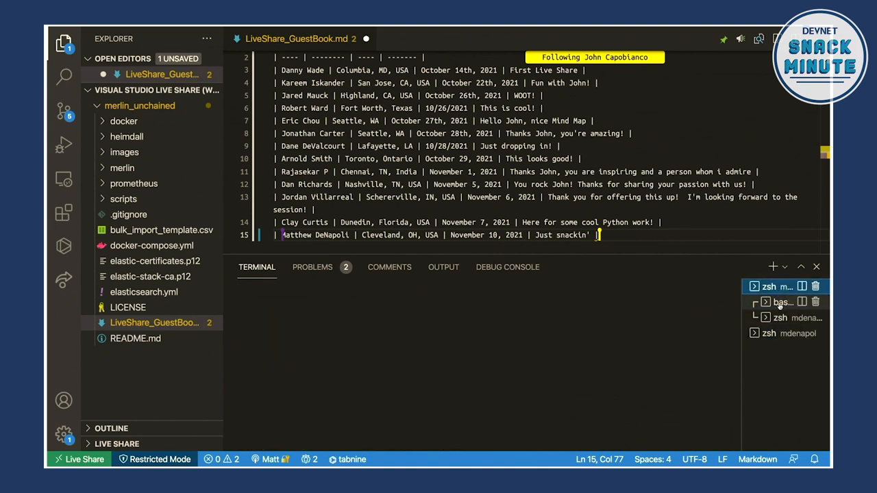
pyautogui.click(783, 302)
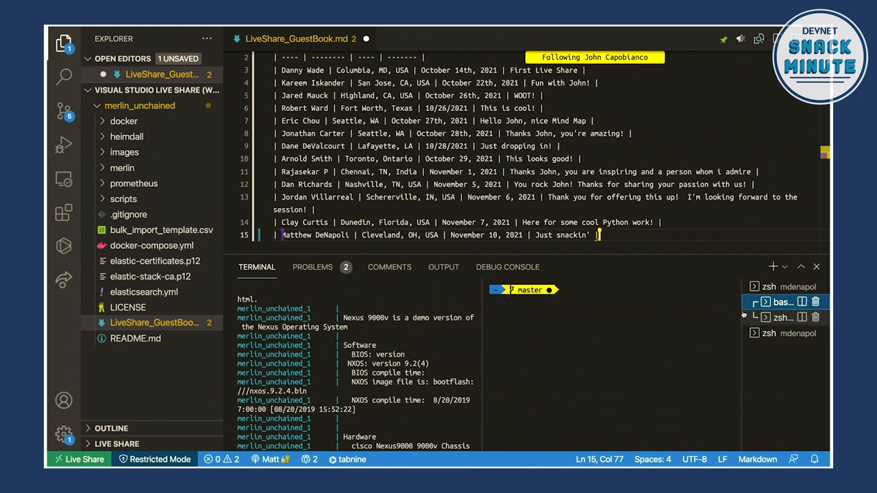
pyautogui.moveTo(754, 316)
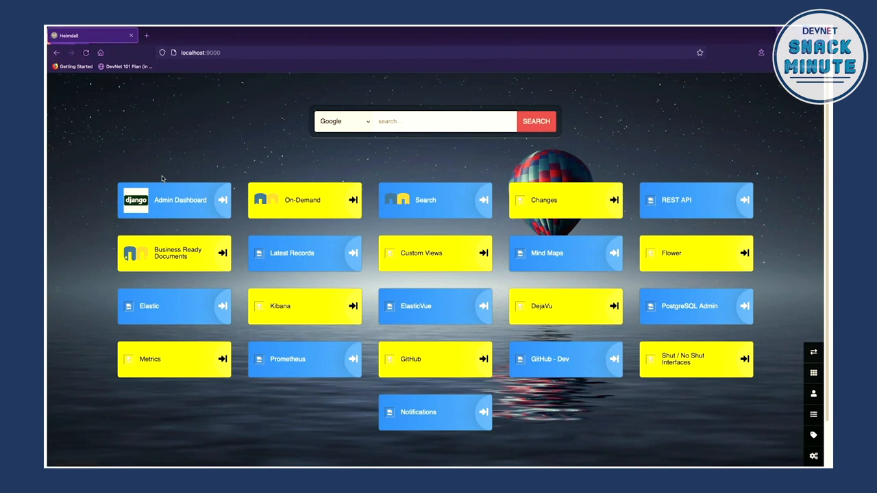
pyautogui.moveTo(116, 101)
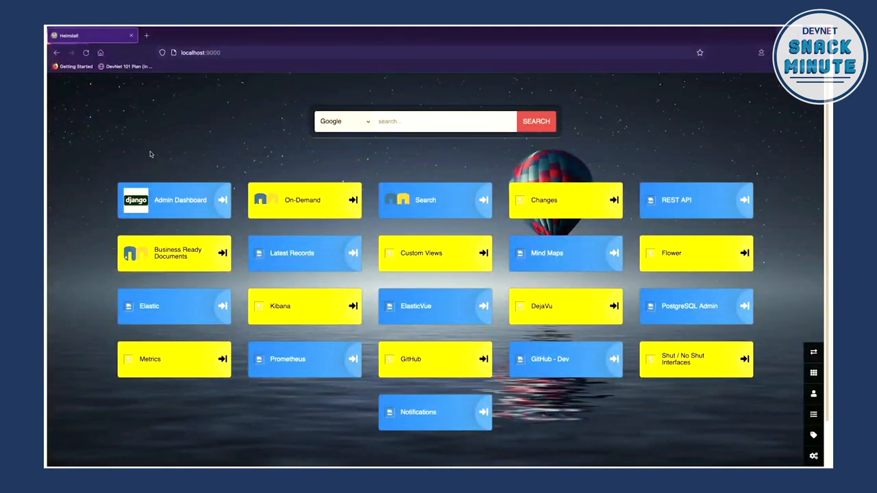
pyautogui.moveTo(157, 168)
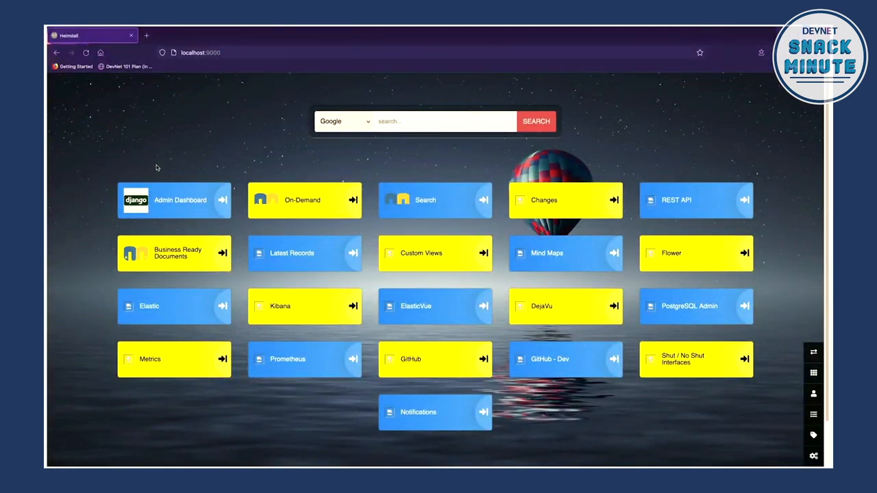
# Step: Launch Merlin On-Demand Centre from the On-Demand tile on the Heimdall dashboard
pyautogui.click(305, 199)
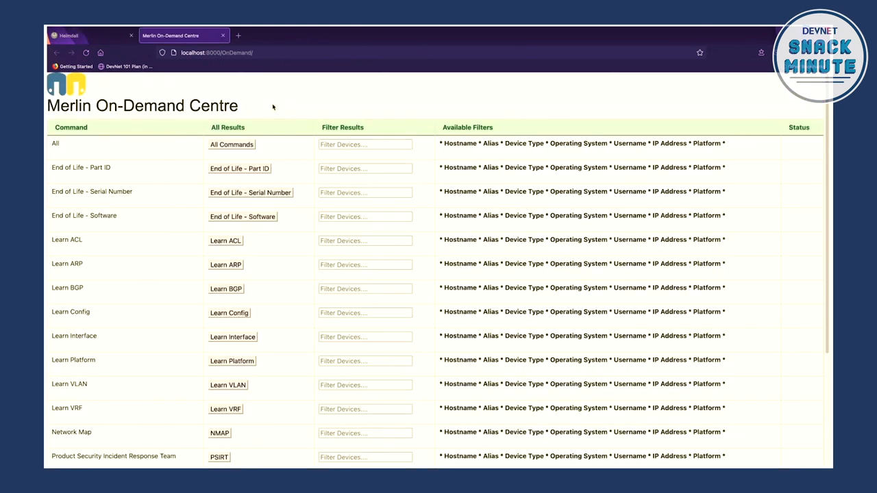
pyautogui.moveTo(207, 149)
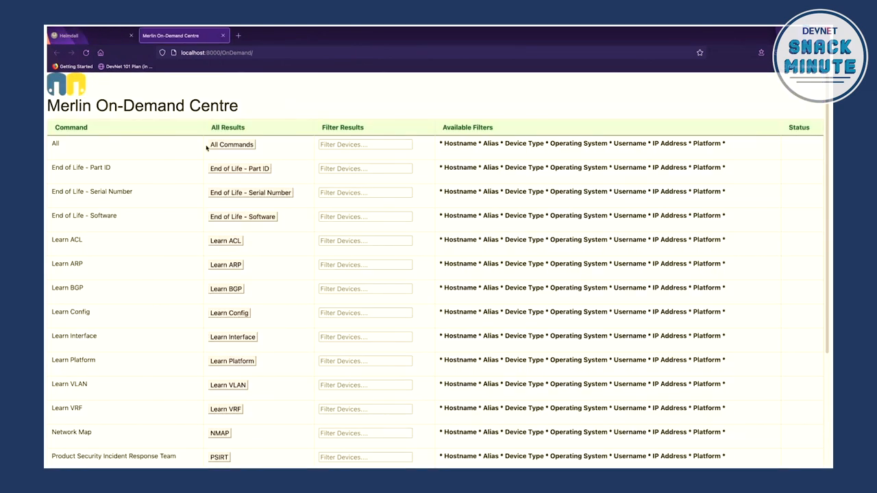
# Step: Run All Commands from the All row of Merlin On-Demand Centre
pyautogui.click(231, 144)
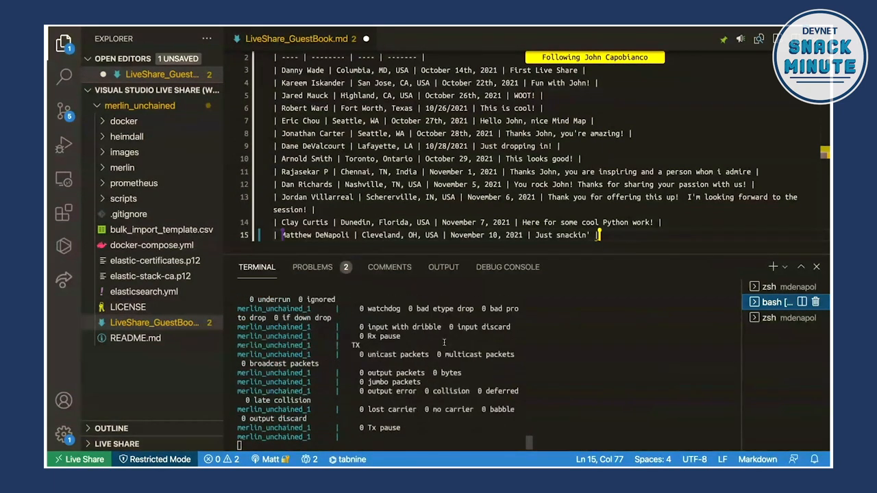
# Step: Scroll through the shared terminal's interface statistics, then return to the Merlin On-Demand Centre tab
pyautogui.scroll(-3)
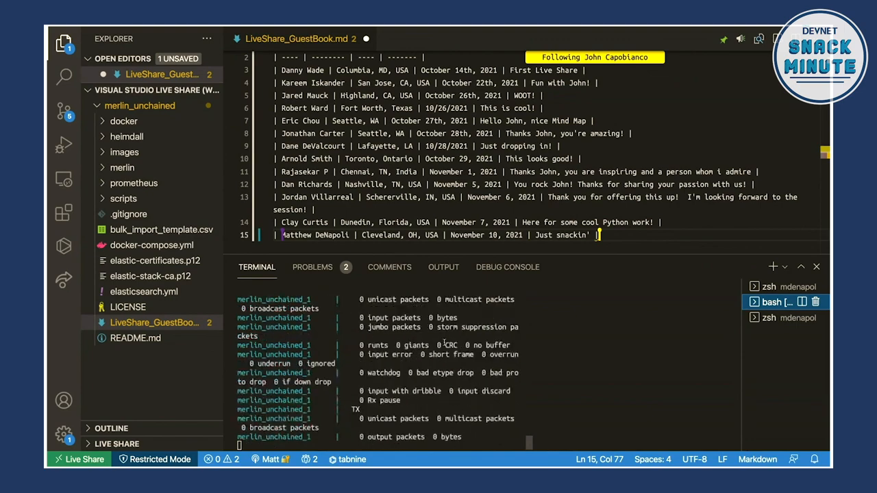
pyautogui.scroll(-3)
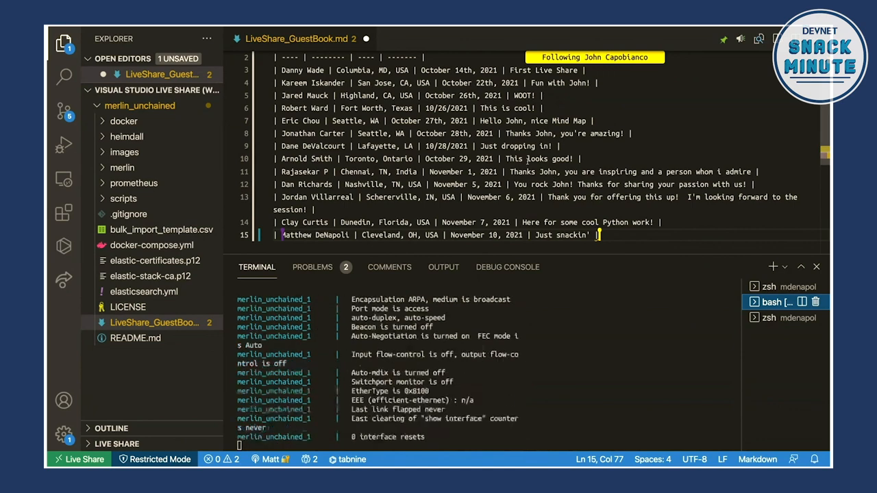
pyautogui.scroll(-3)
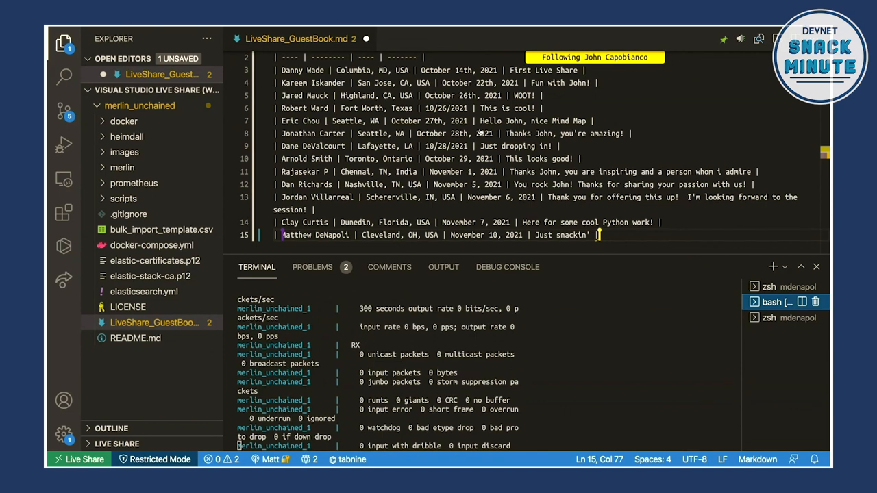
pyautogui.click(184, 35)
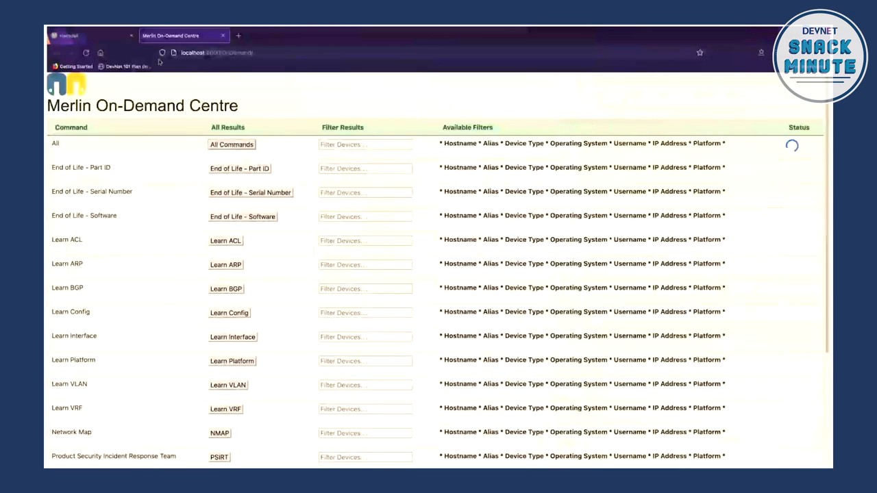